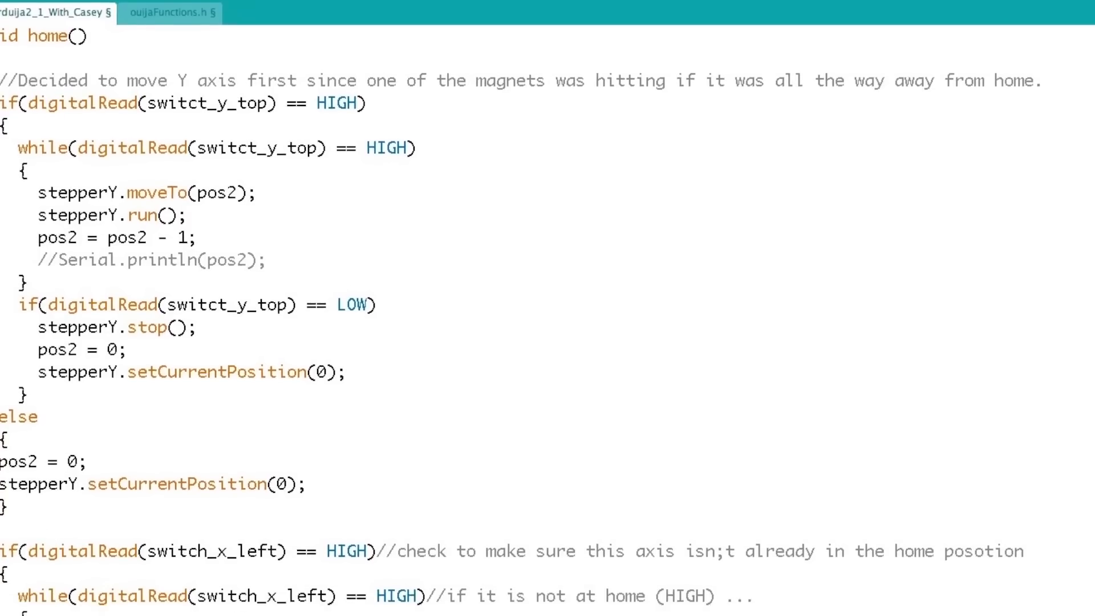
{"action": "scroll", "scroll_direction": "down", "scroll_amount": 3}
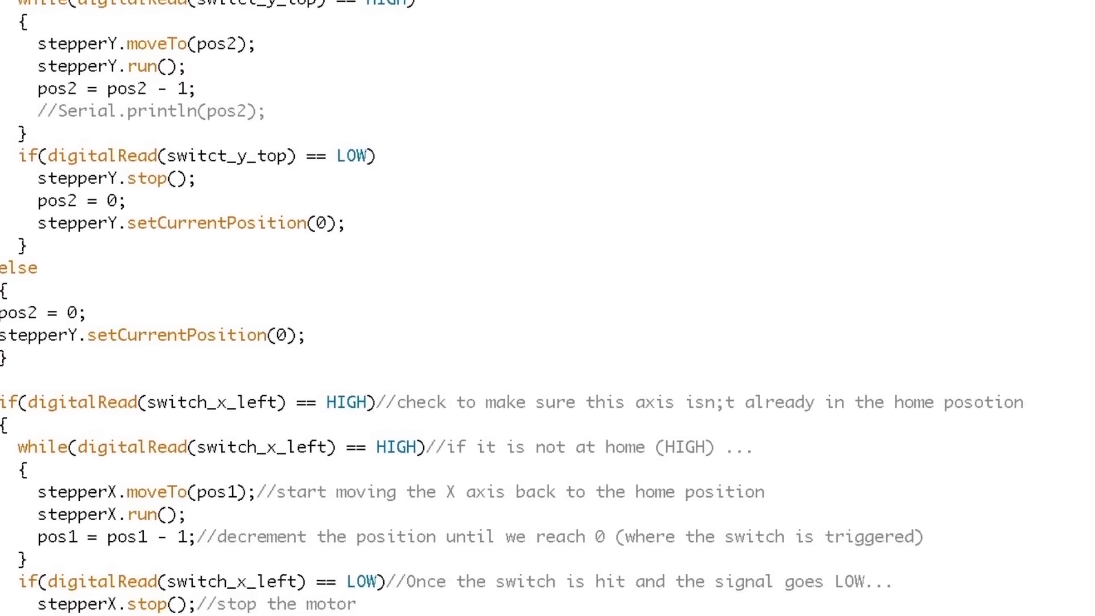
{"action": "scroll", "scroll_direction": "down", "scroll_amount": 3}
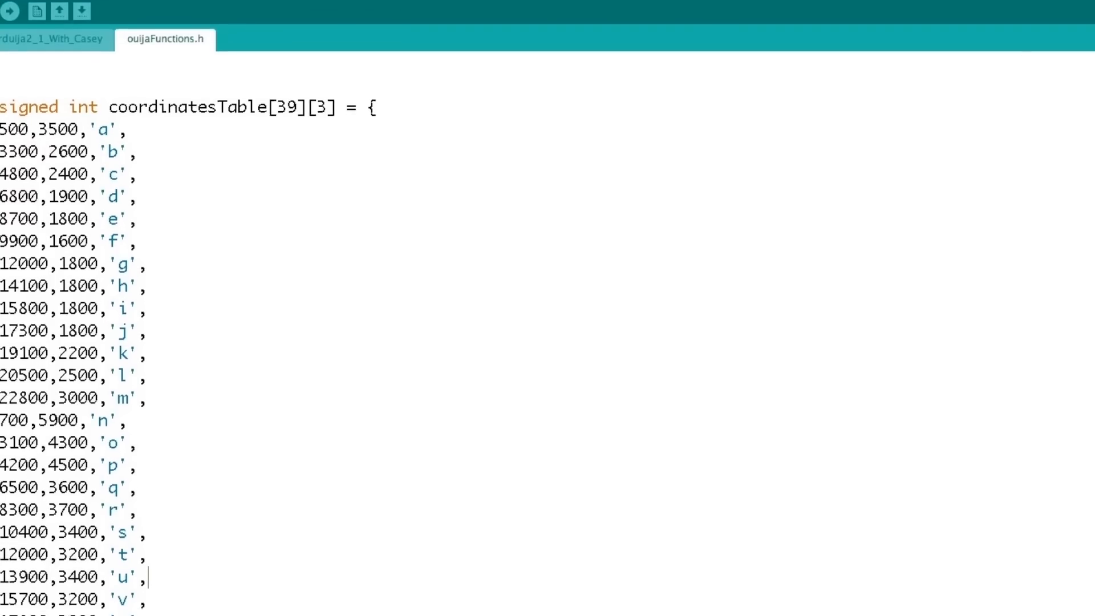
{"action": "scroll", "scroll_direction": "down", "scroll_amount": 3}
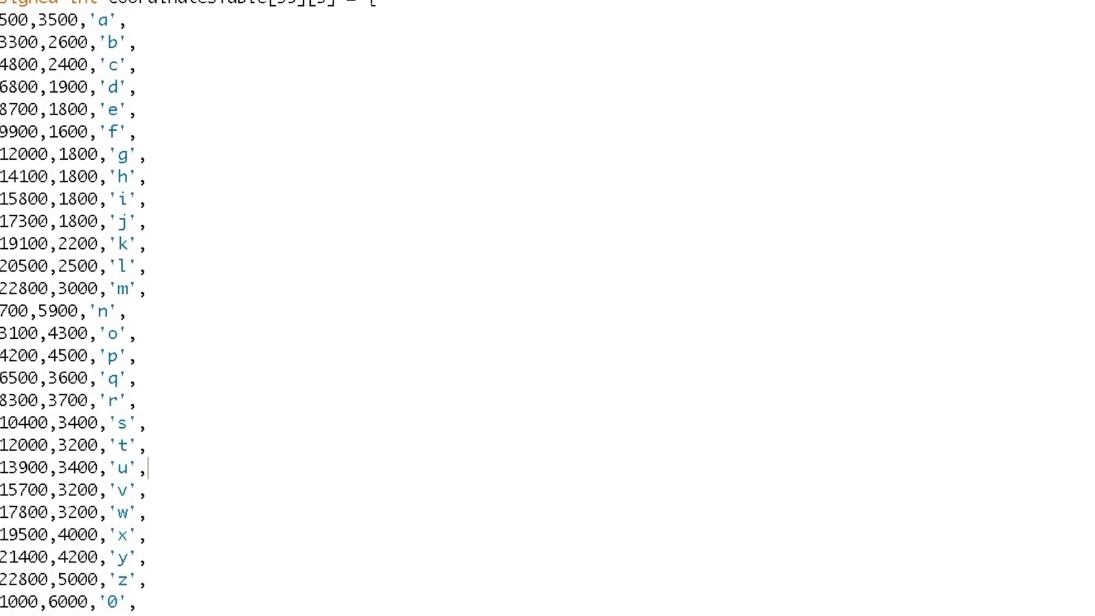
{"action": "scroll", "scroll_direction": "down", "scroll_amount": 3}
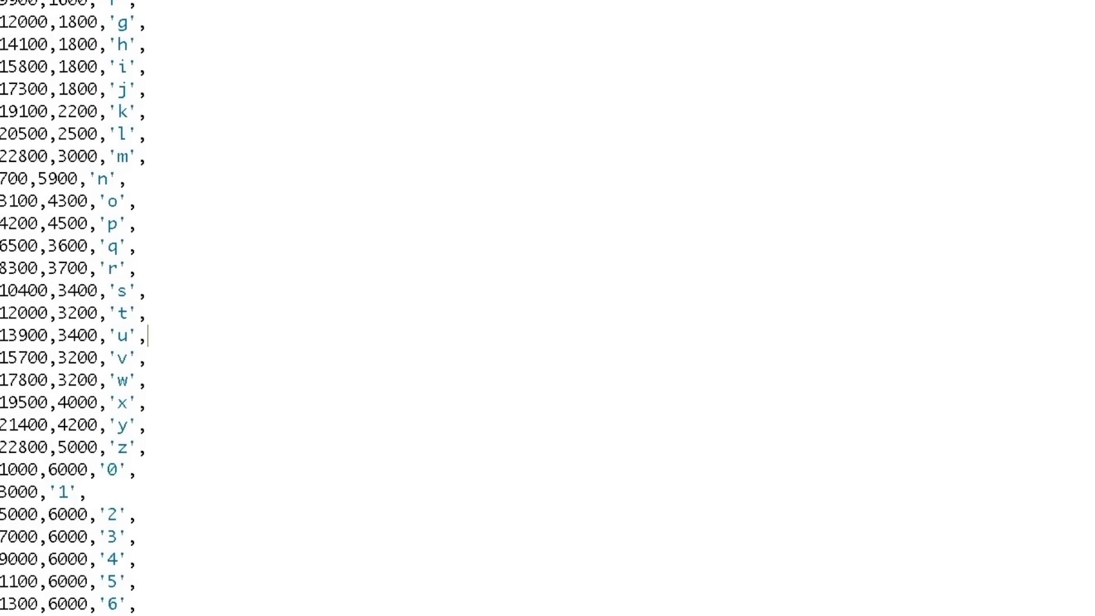
{"action": "scroll", "scroll_direction": "down", "scroll_amount": 3}
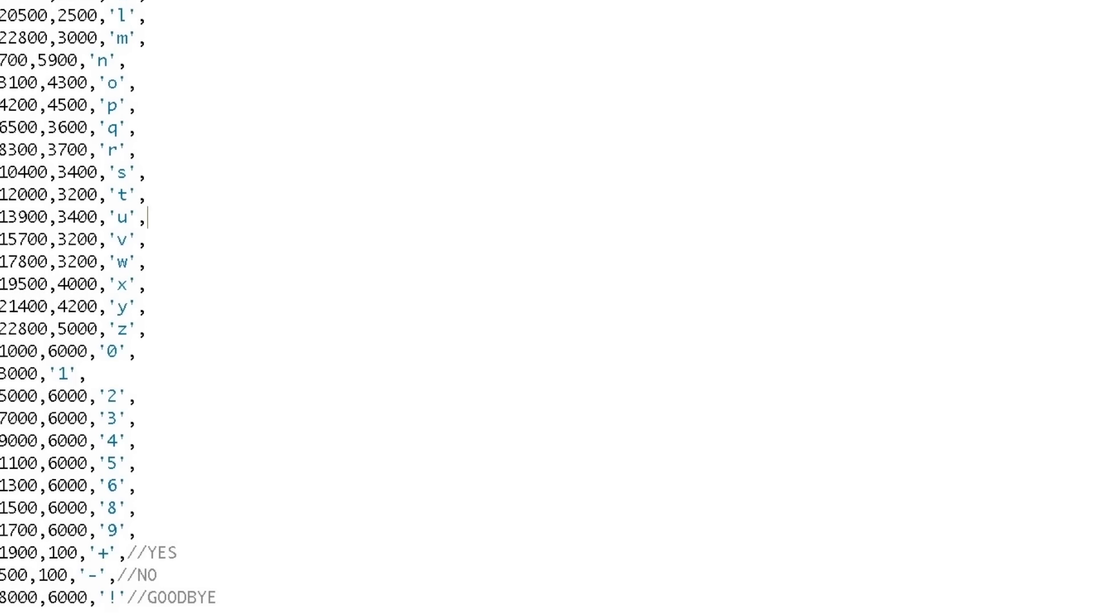